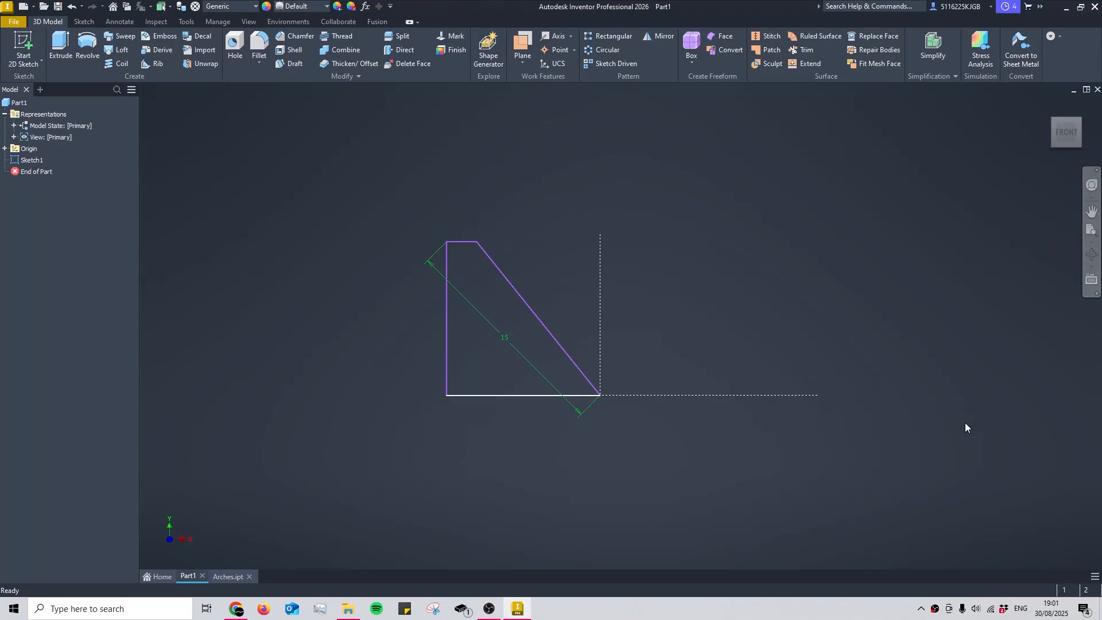
mouse_move(728, 422)
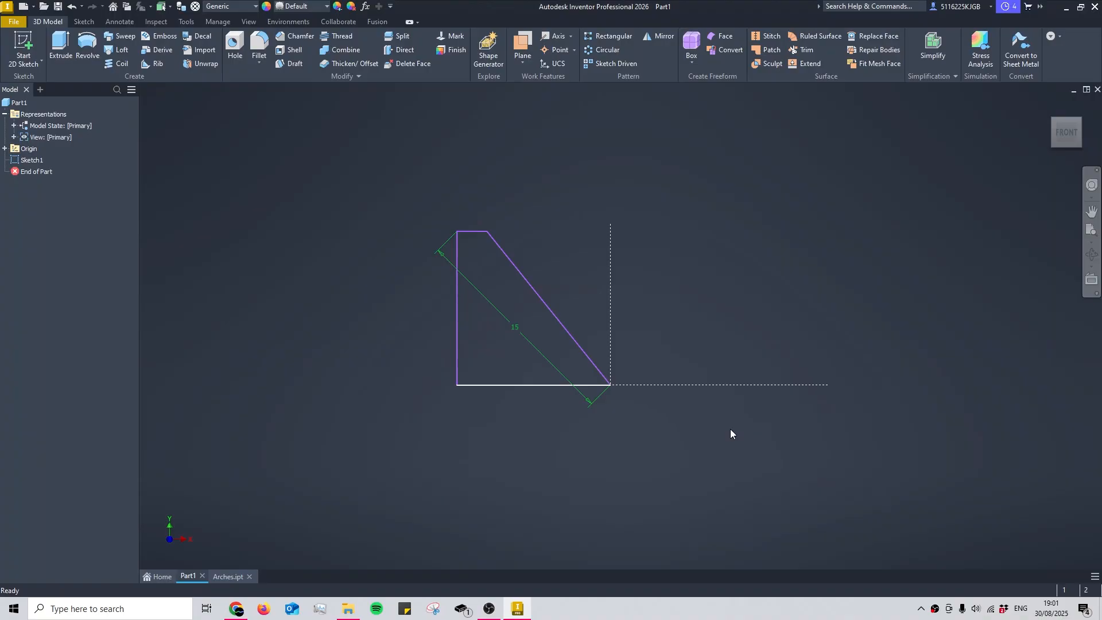
mouse_move(501, 352)
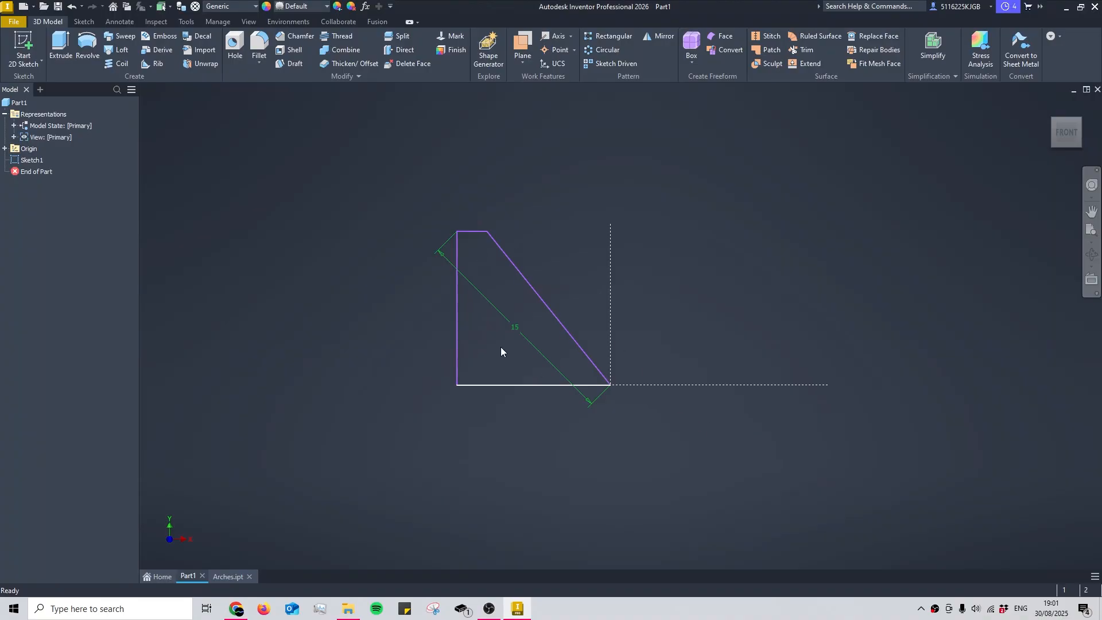
mouse_move(610, 281)
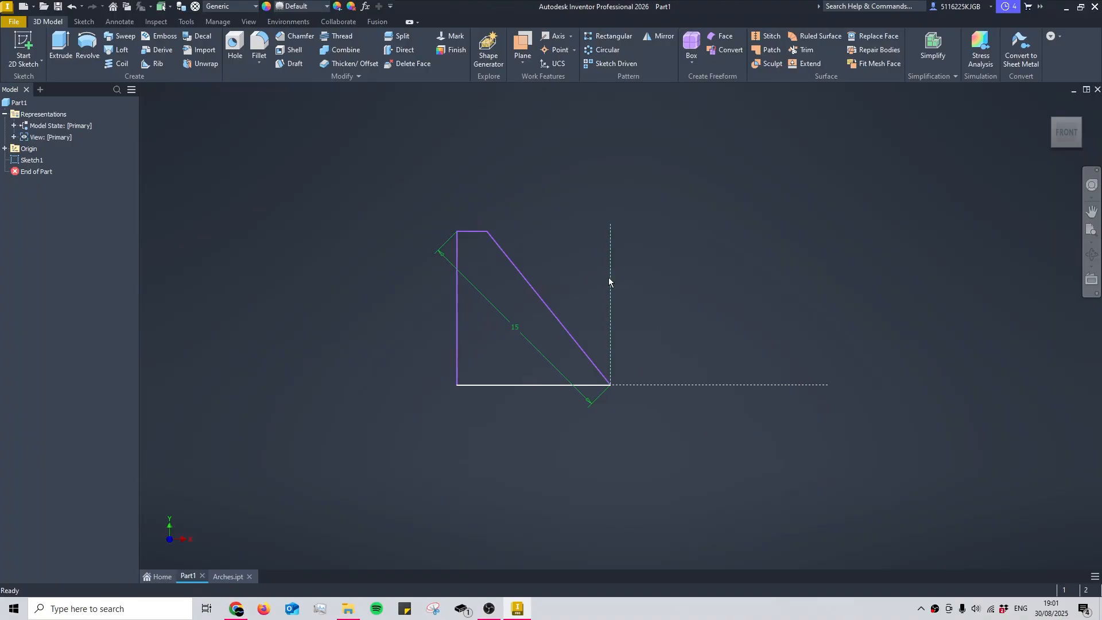
mouse_move(648, 261)
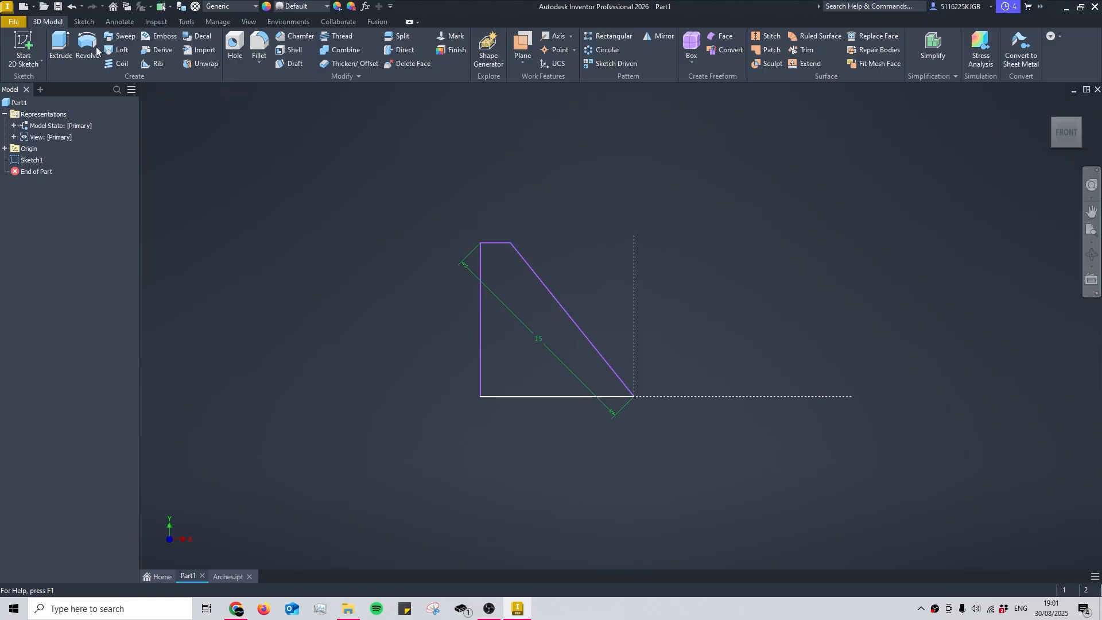
Revolve the trapezoid profile into Revolution4, trying a 270° angle and flipped directions
left_click(88, 46)
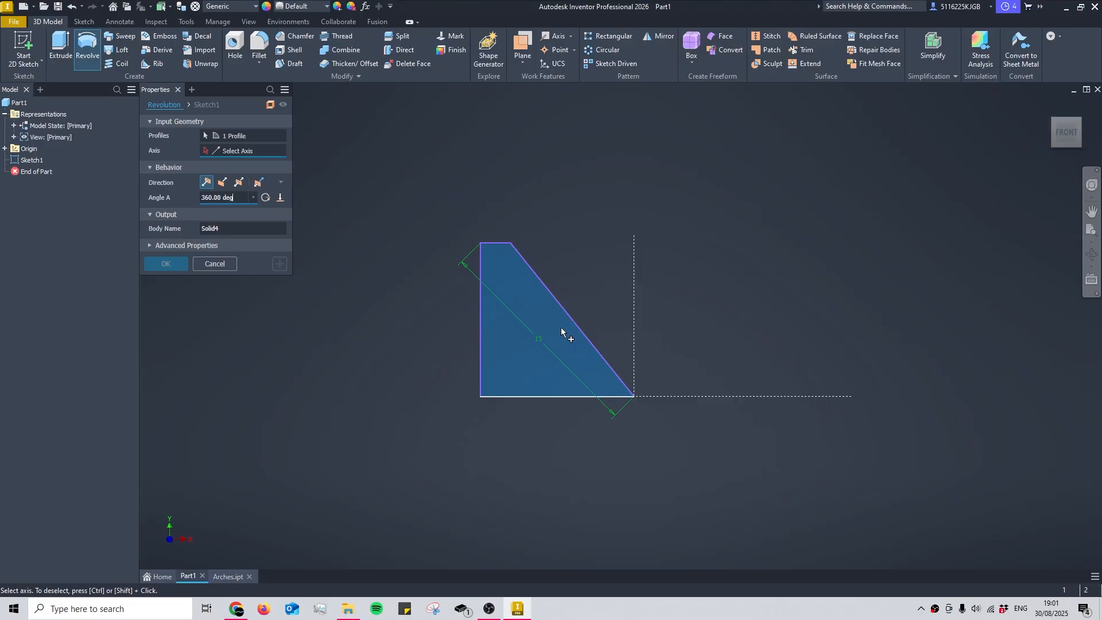
mouse_move(505, 368)
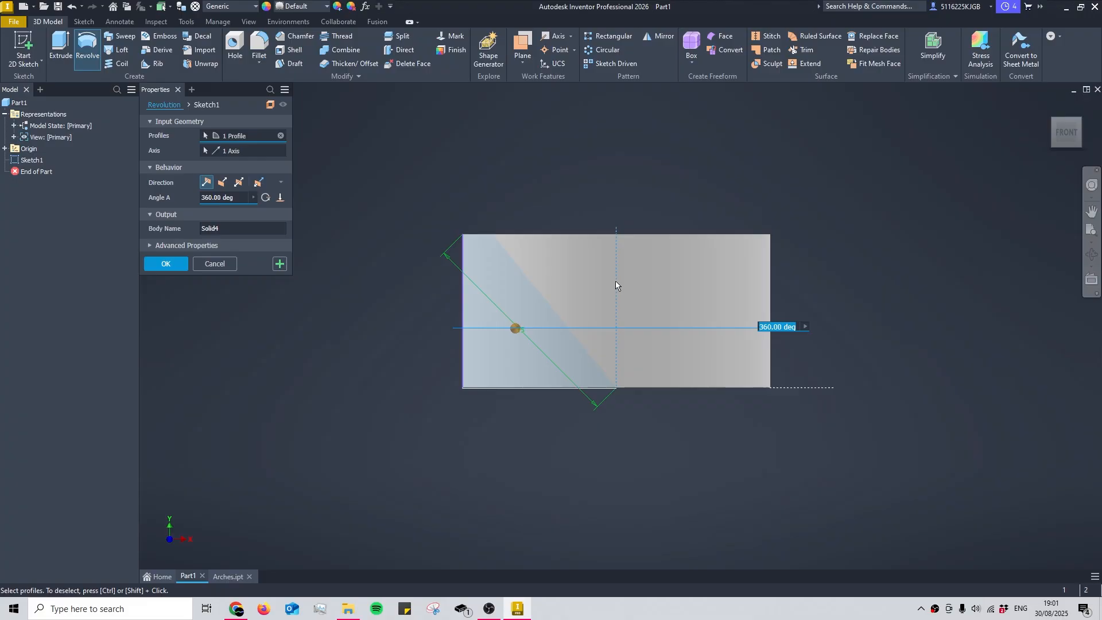
left_click_drag(617, 285, 624, 387)
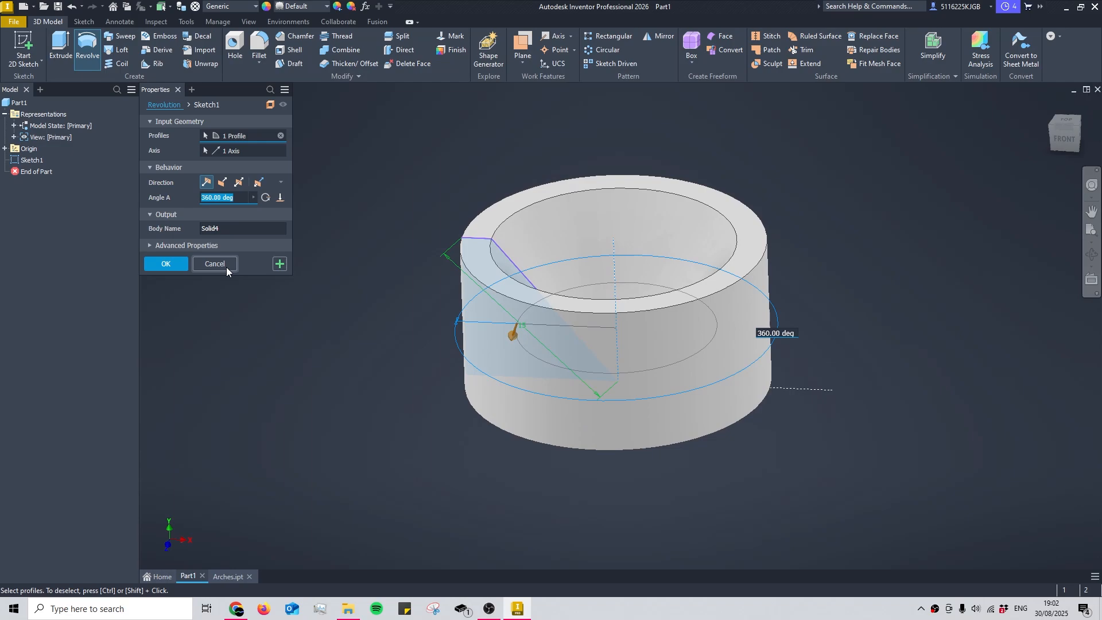
type("270")
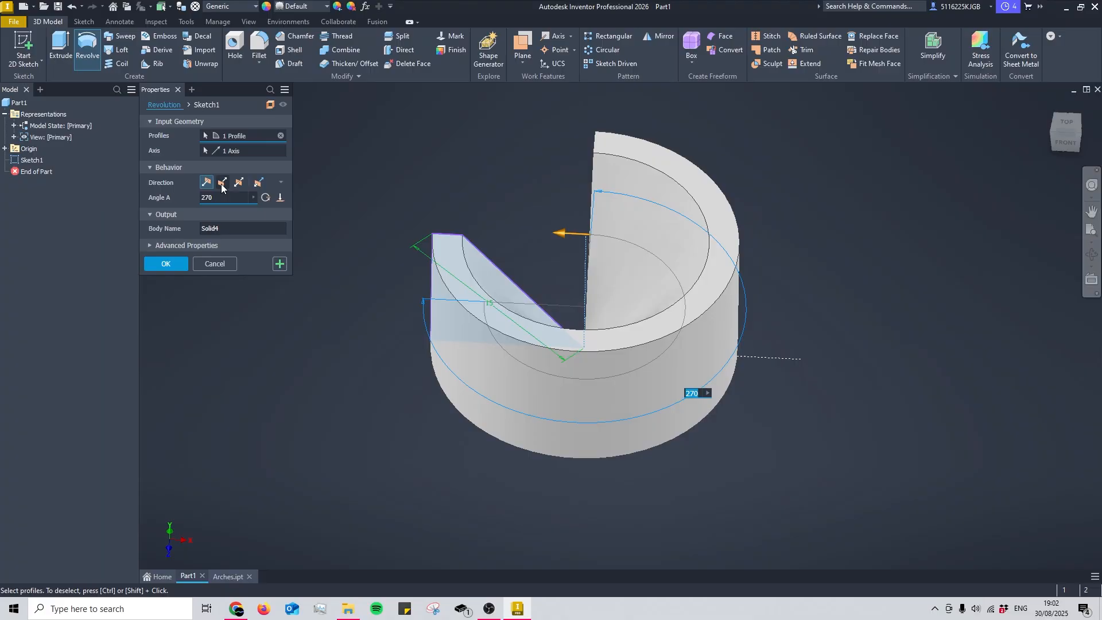
left_click(222, 182)
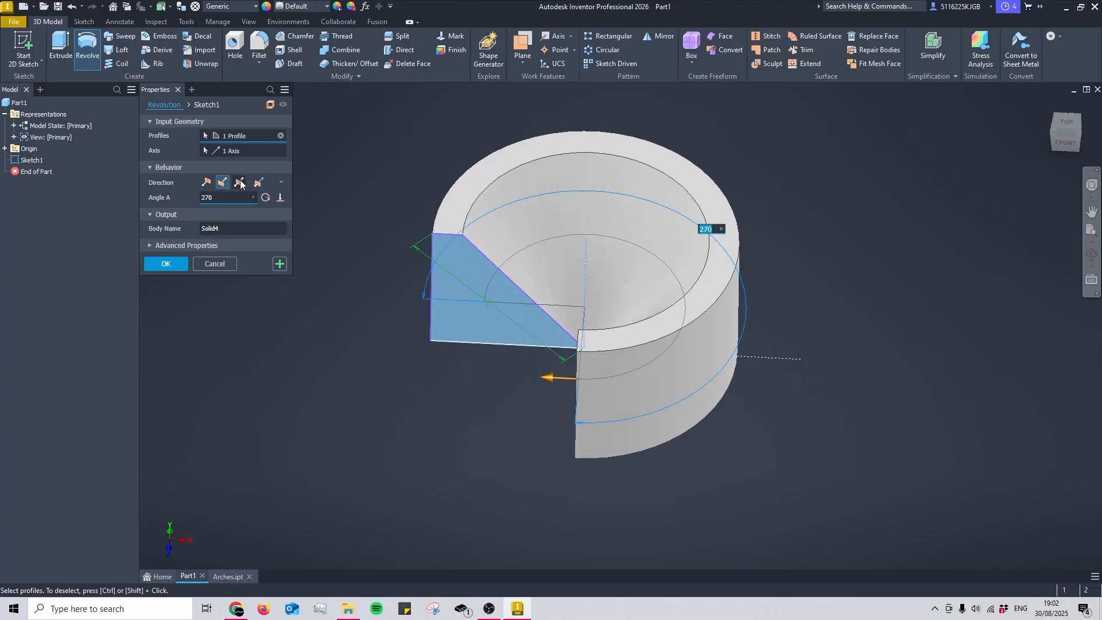
left_click(223, 182)
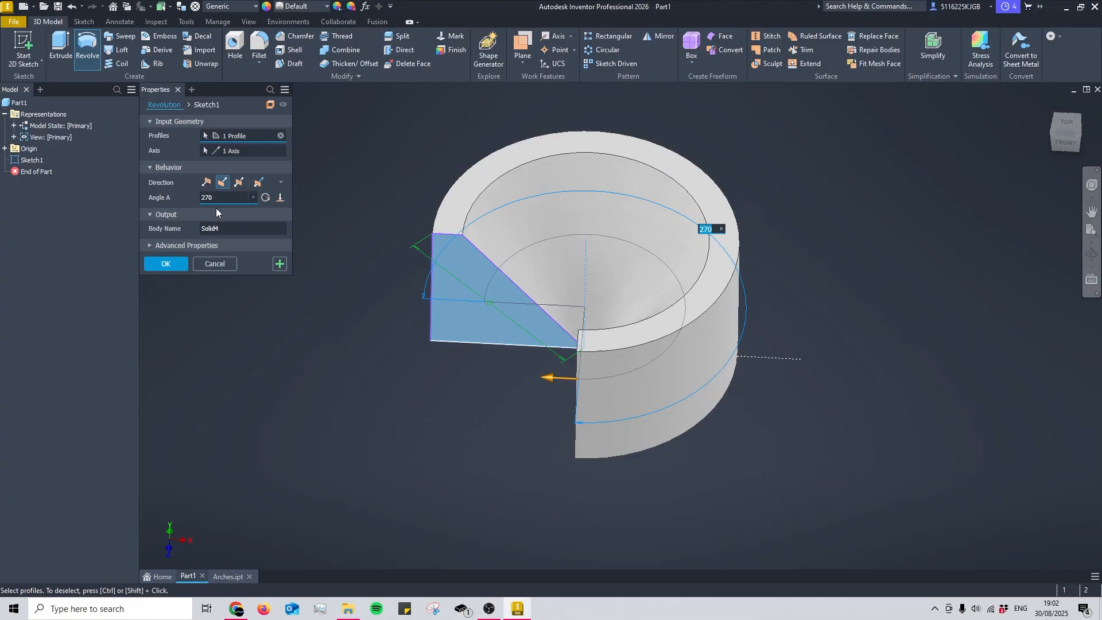
mouse_move(250, 207)
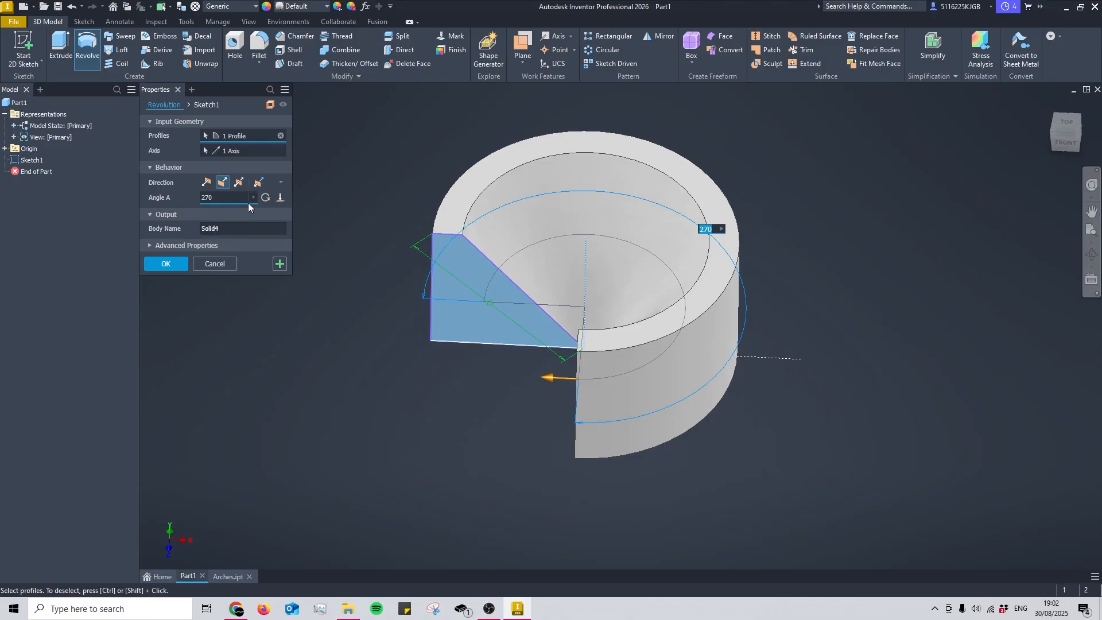
left_click(166, 263)
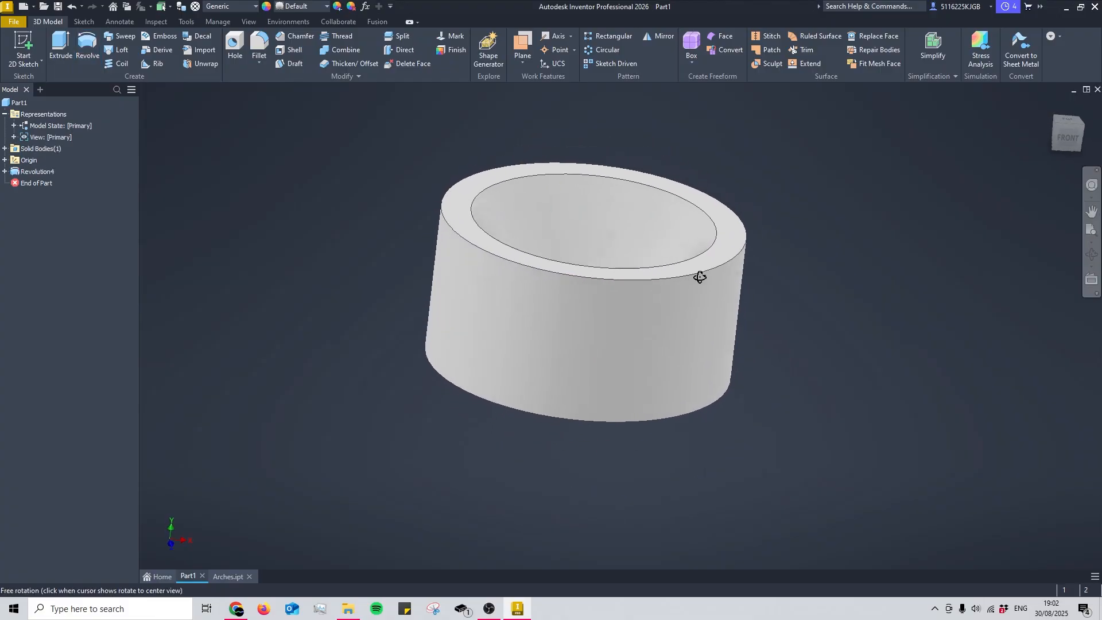
Return to the Front view of the revolved ring
left_click(709, 288)
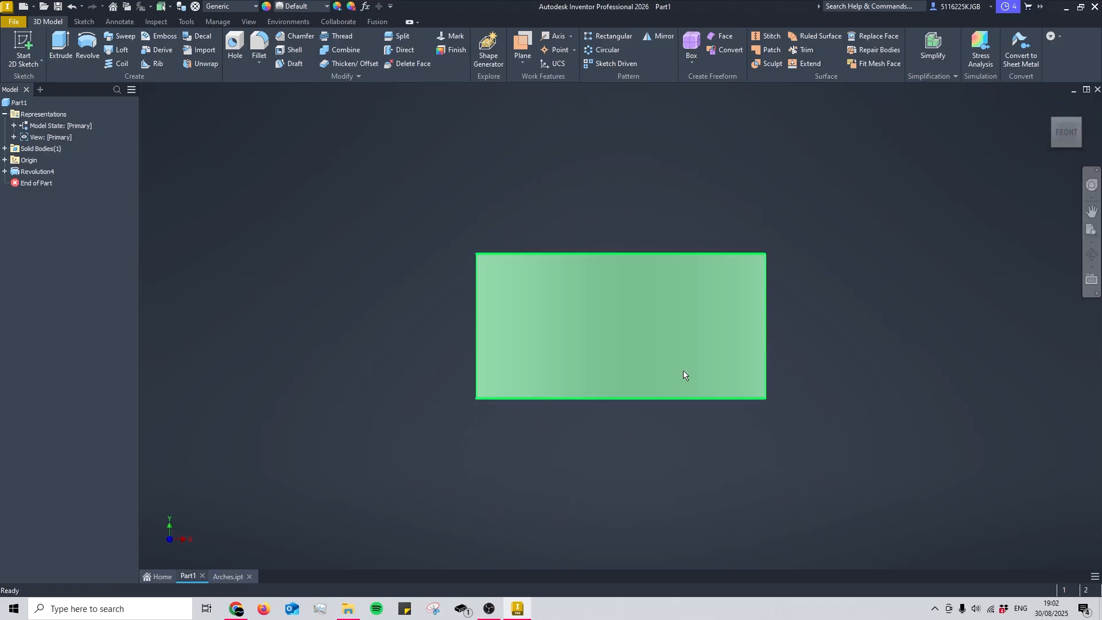
mouse_move(527, 332)
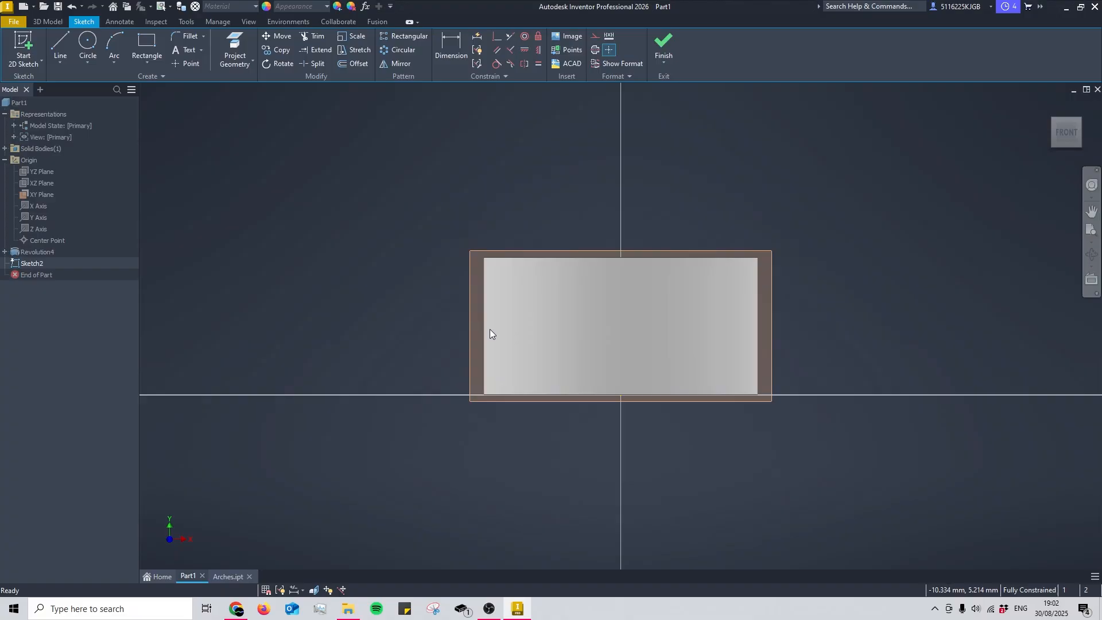
With Slice Graphics on and zoomed in, draw a small circle centred on the outer wall
left_click(235, 49)
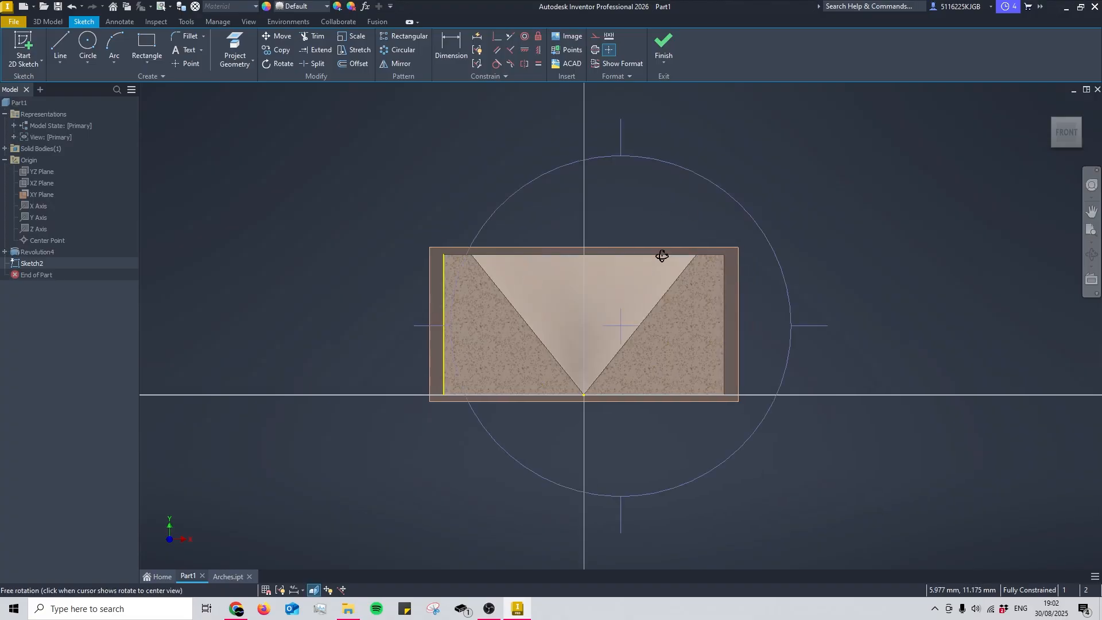
left_click_drag(662, 255, 1039, 164)
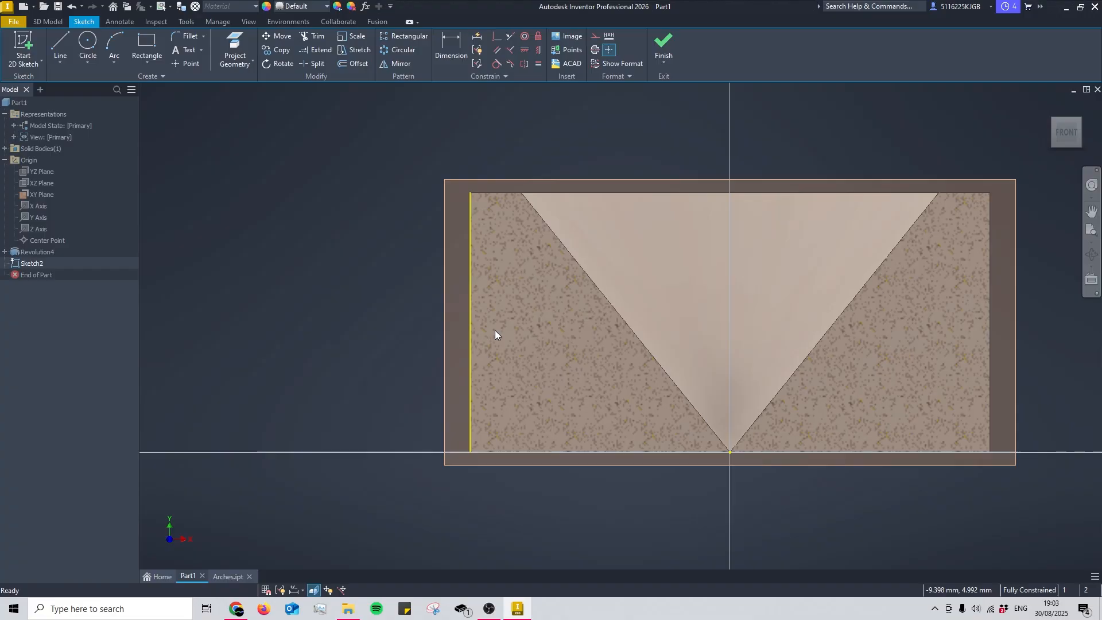
left_click(87, 49)
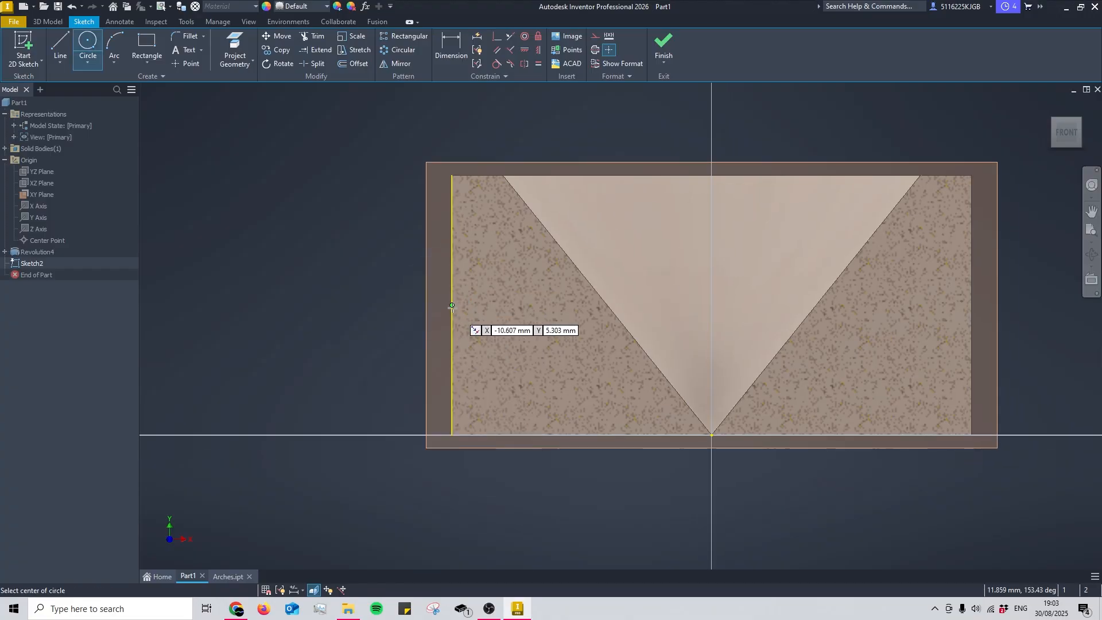
left_click(450, 305)
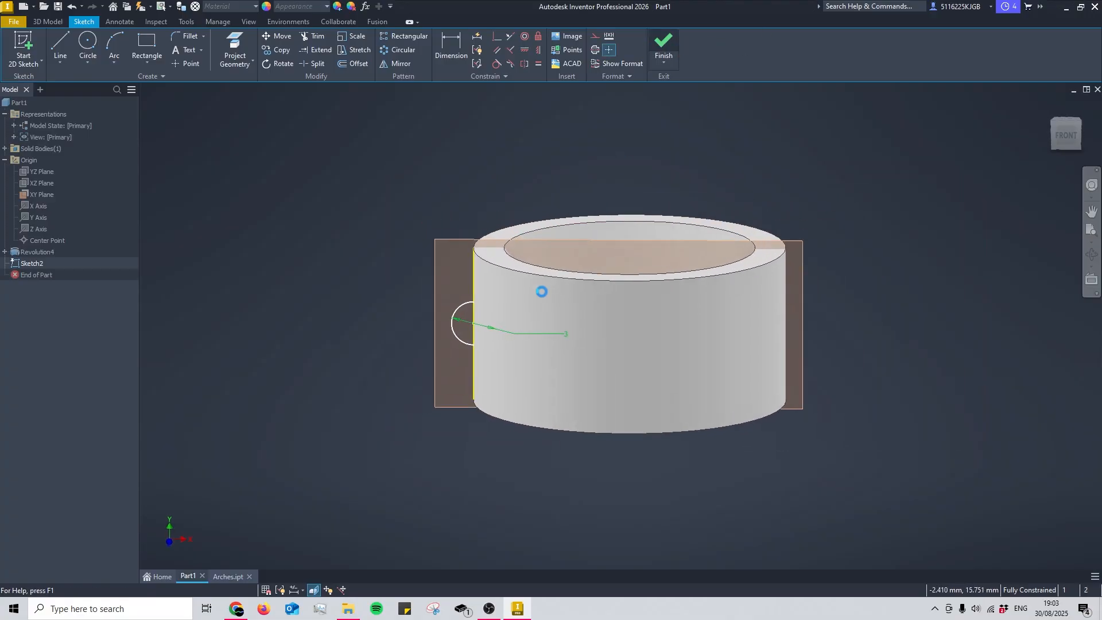
left_click(664, 45)
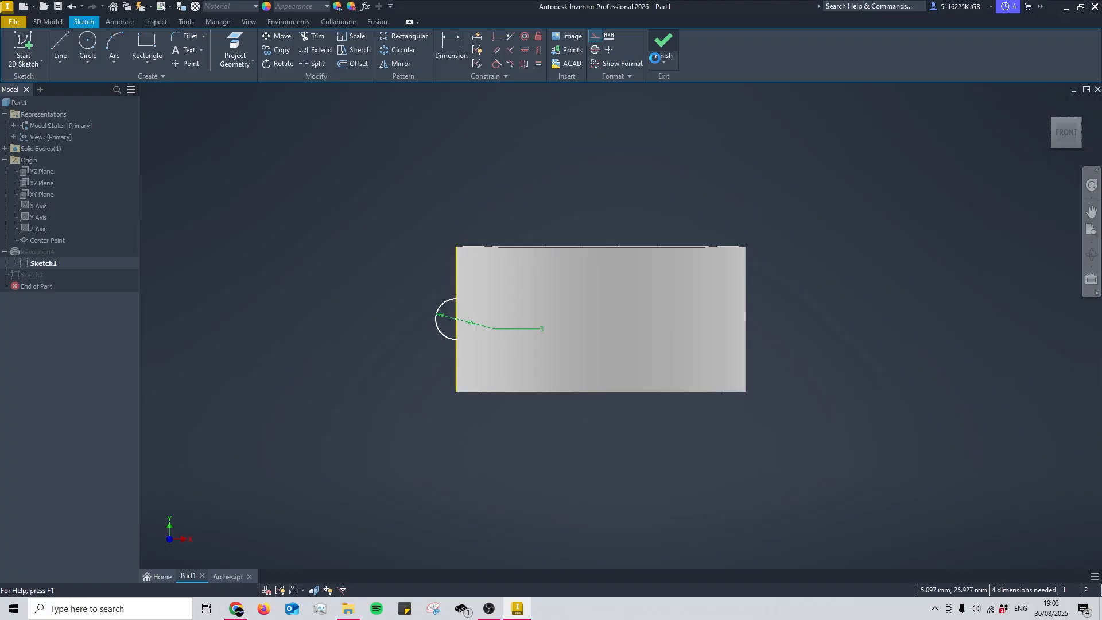
Finish the circle sketch and start a second Revolve feature
left_click(664, 40)
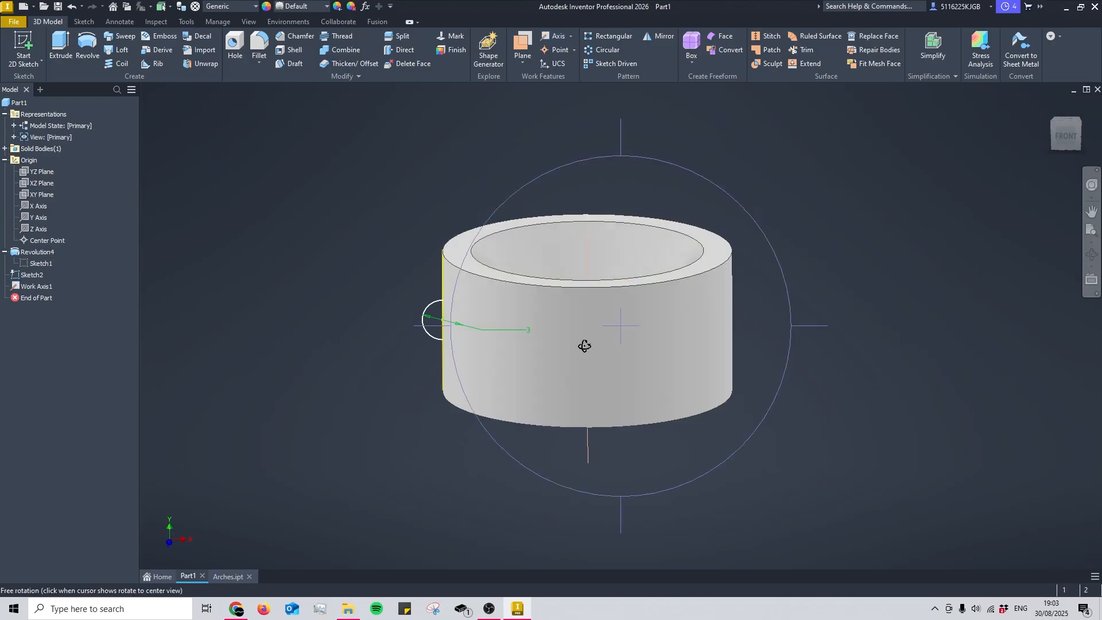
left_click(87, 48)
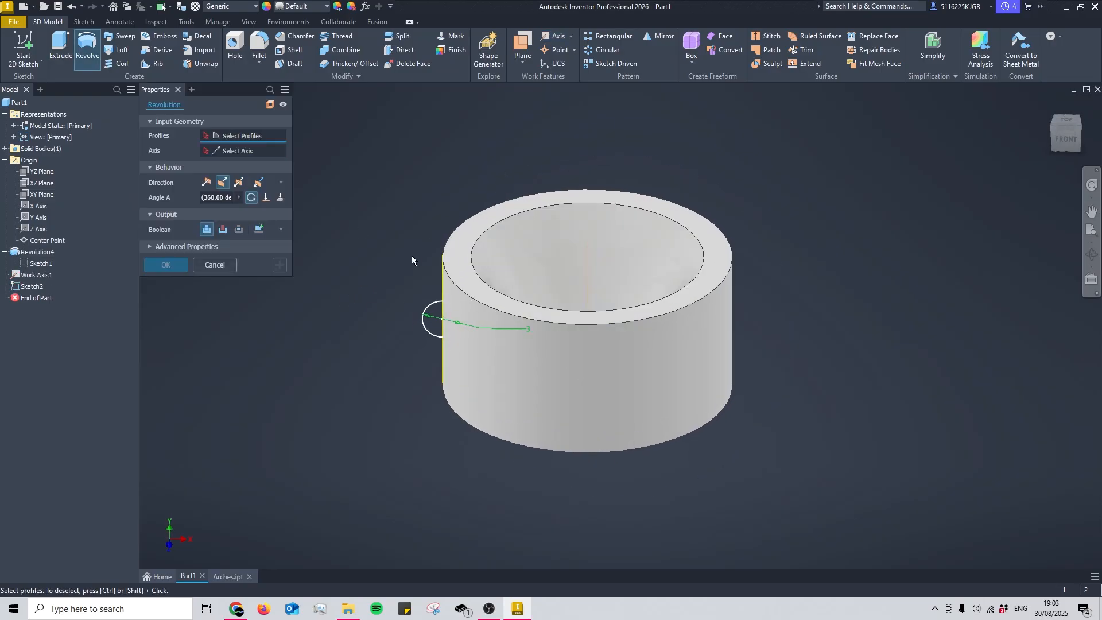
Revolve the circle profile around Work Axis1 as a Cut, creating groove Revolution5
left_click(431, 321)
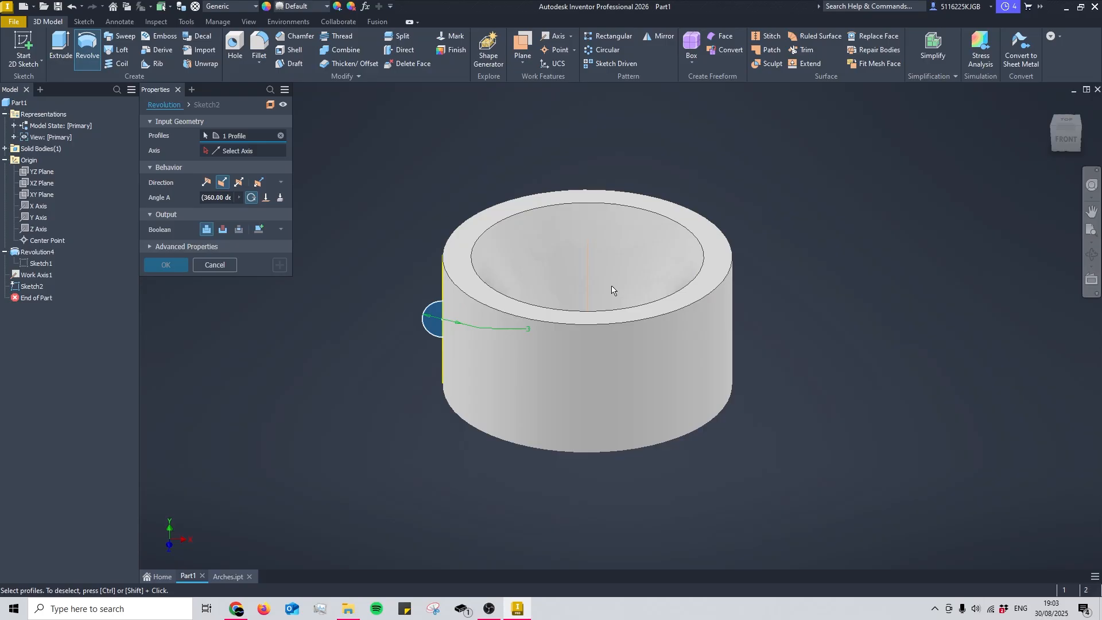
left_click(586, 274)
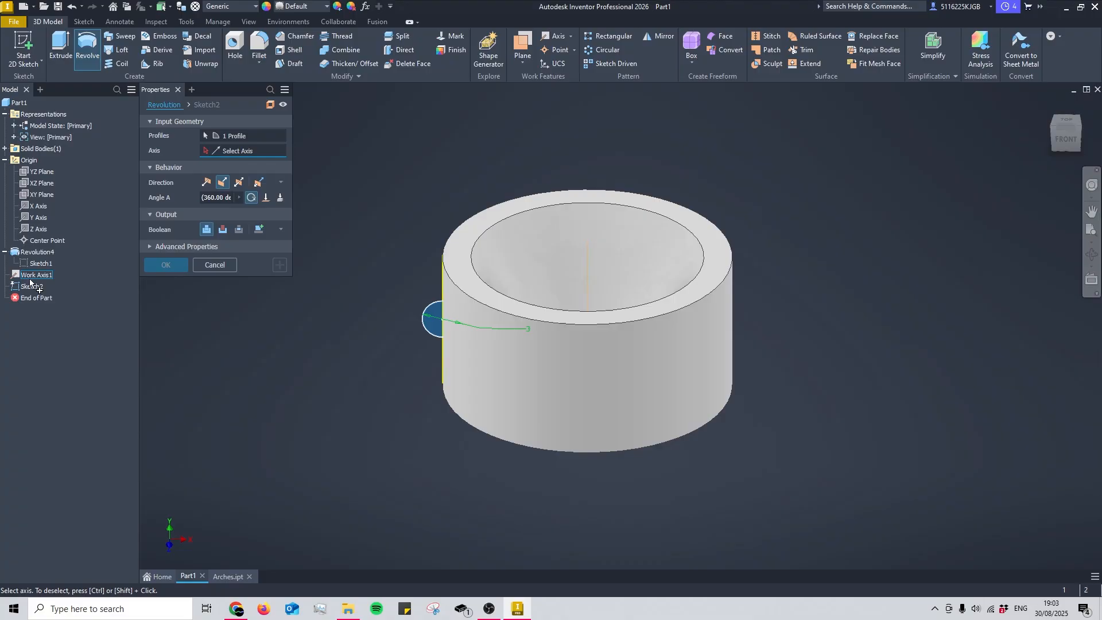
left_click(36, 275)
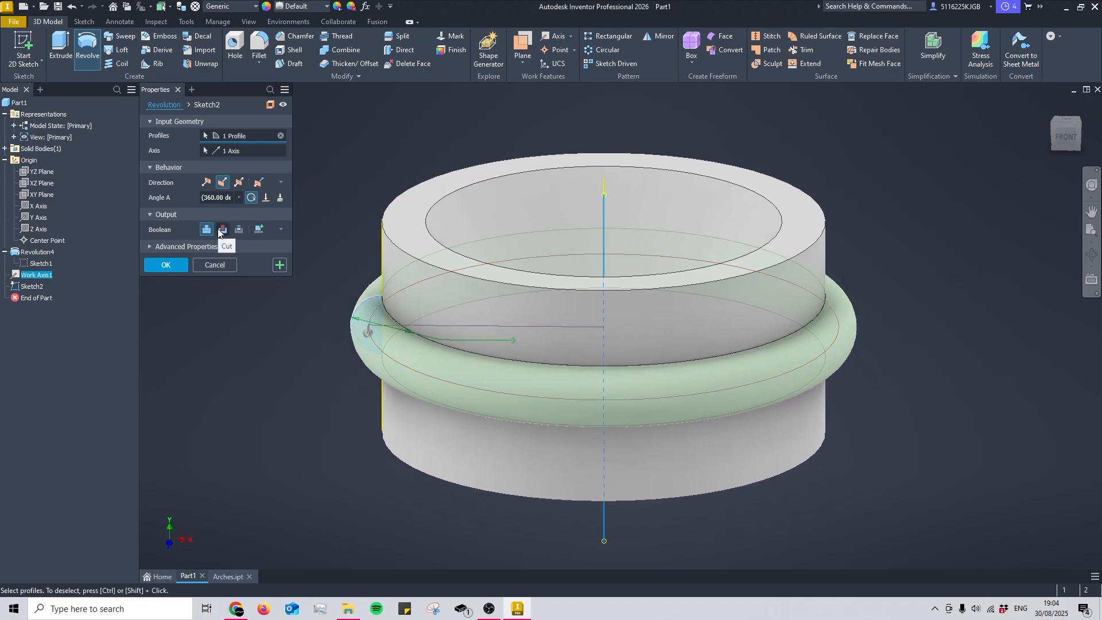
left_click(222, 229)
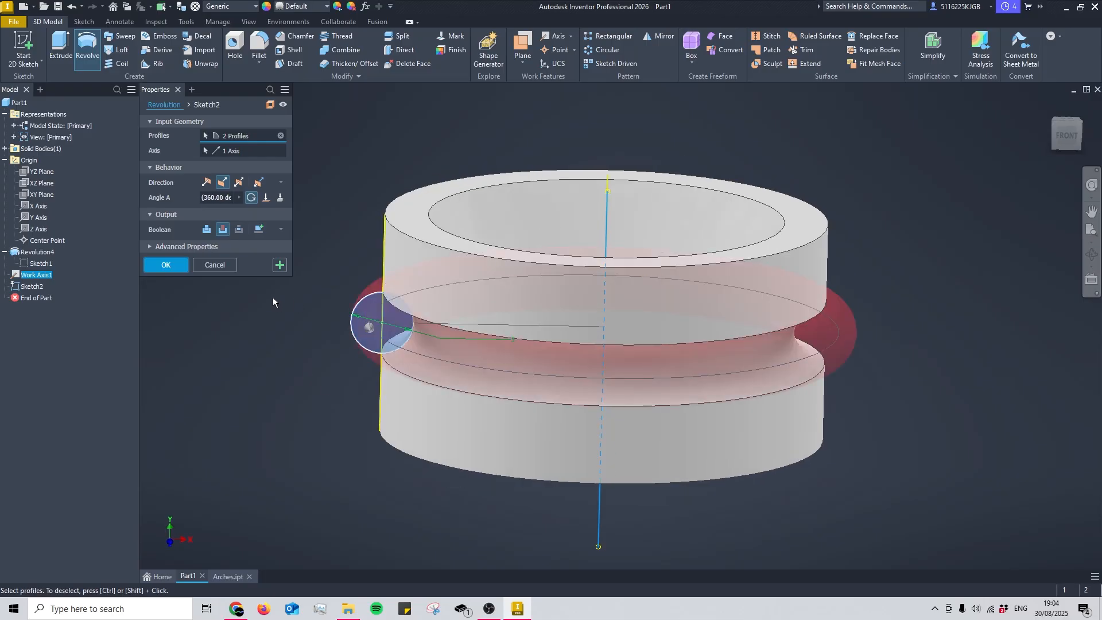
left_click(166, 265)
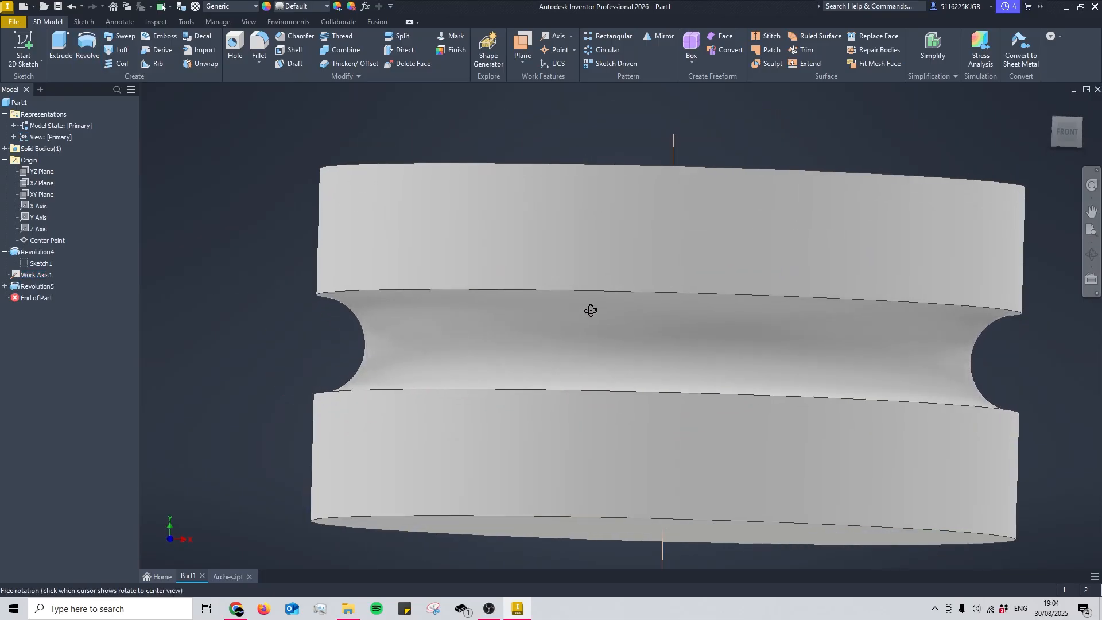
left_click_drag(591, 310, 628, 343)
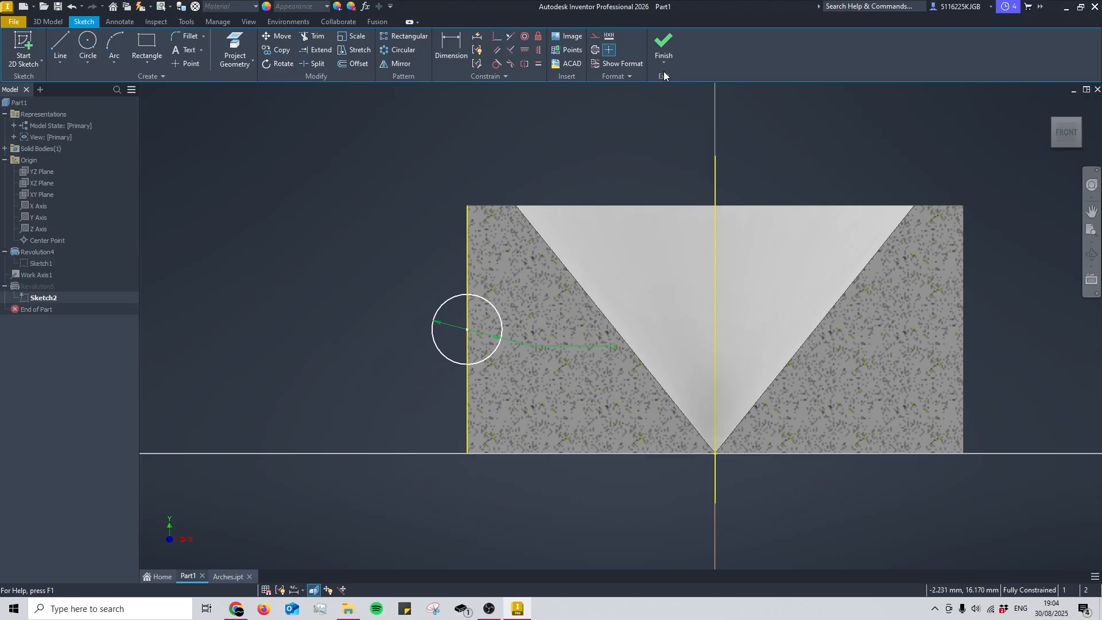
left_click(664, 43)
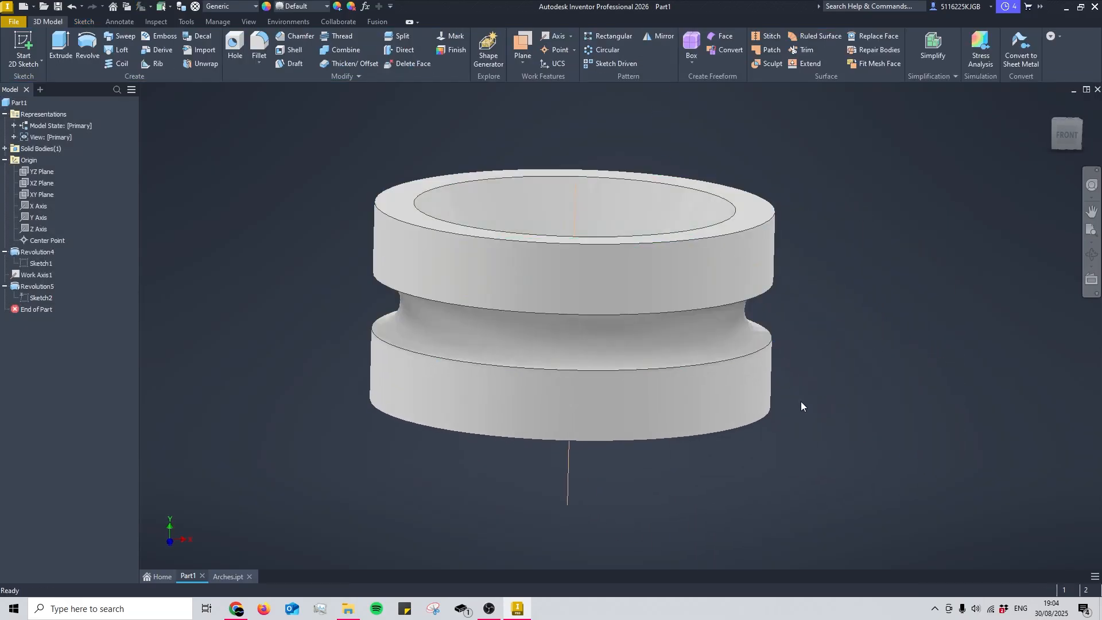
left_click(231, 576)
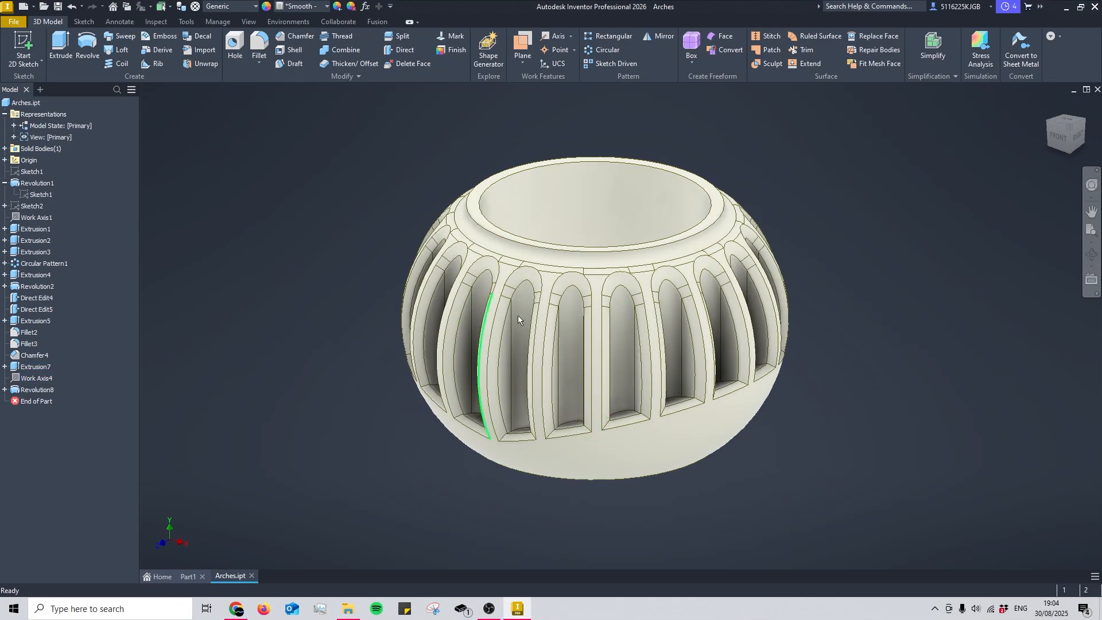
Move End of Part below Revolution1 in Arches.ipt and edit Sketch1
left_click_drag(517, 320, 650, 385)
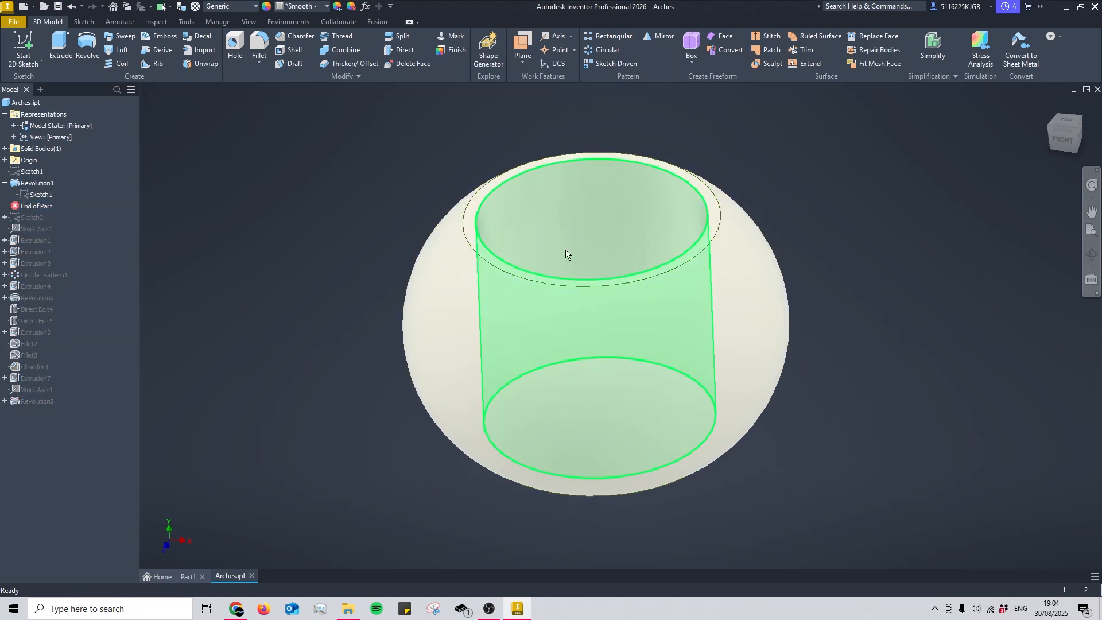
double_click(40, 194)
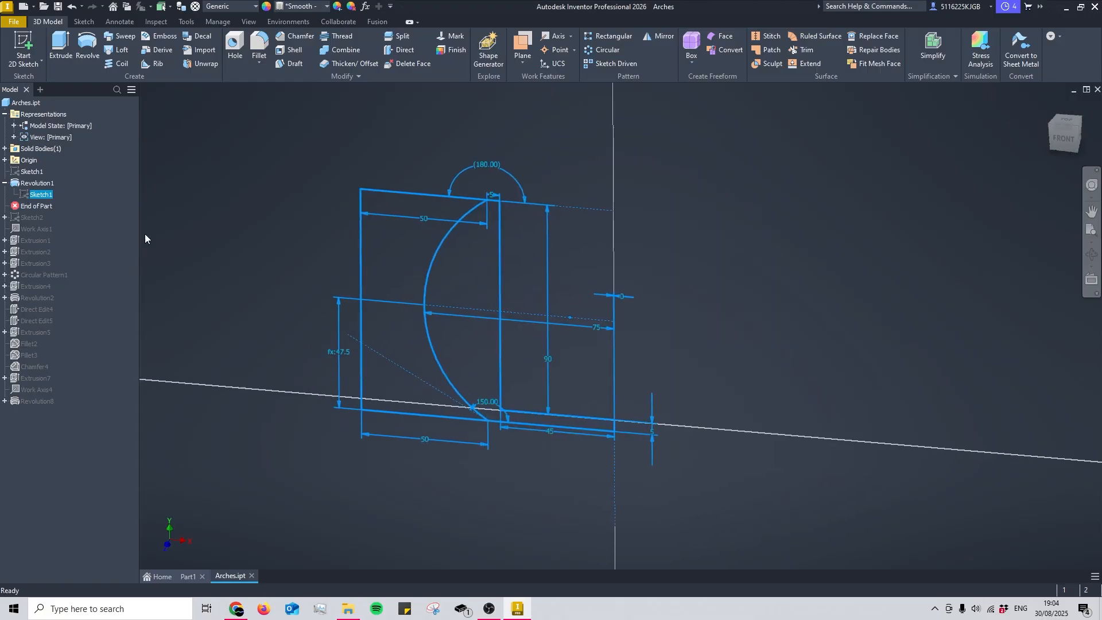